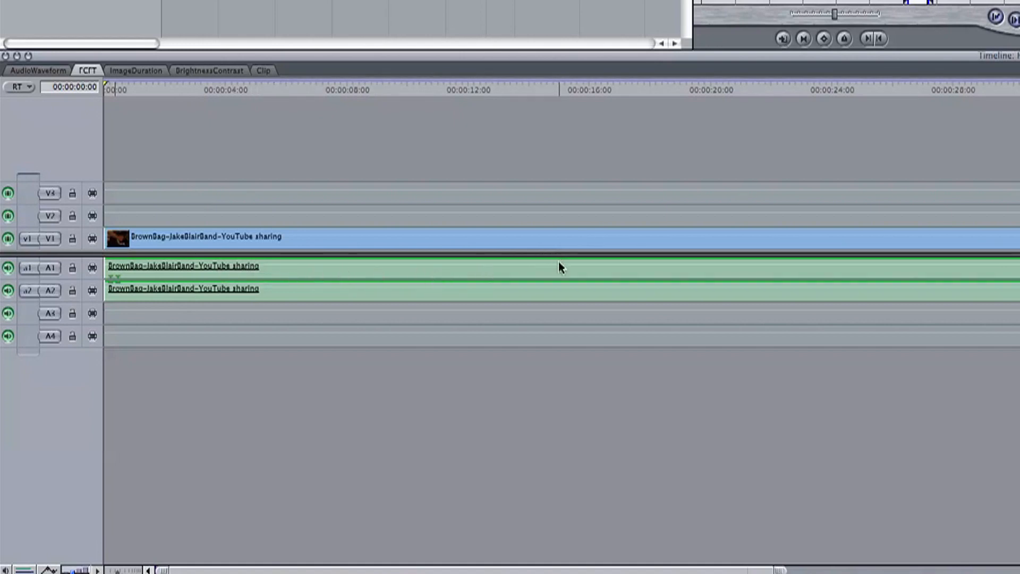
mouse_move(332, 287)
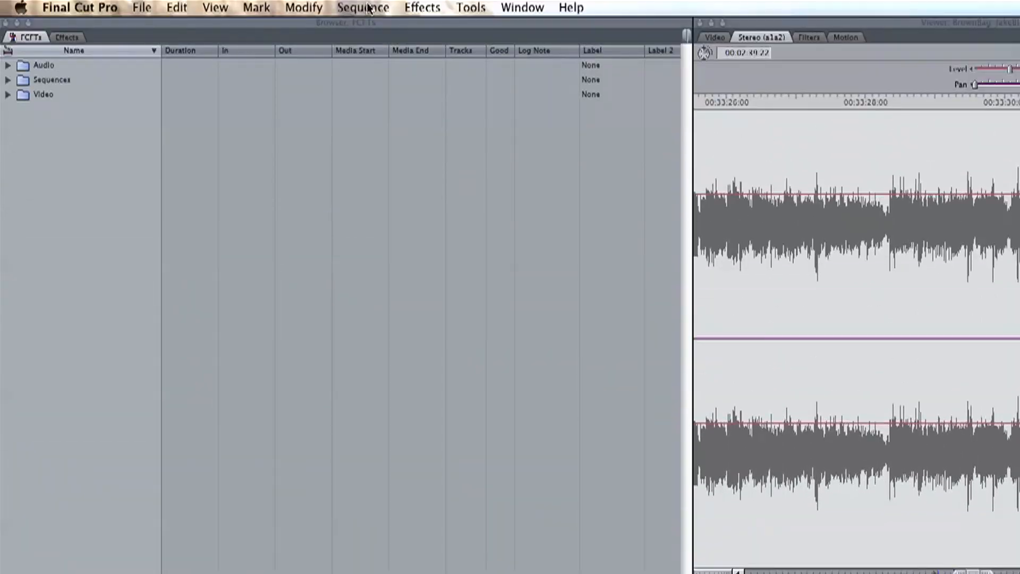
Open the Sequence Settings for the current FCFT sequence
click(364, 6)
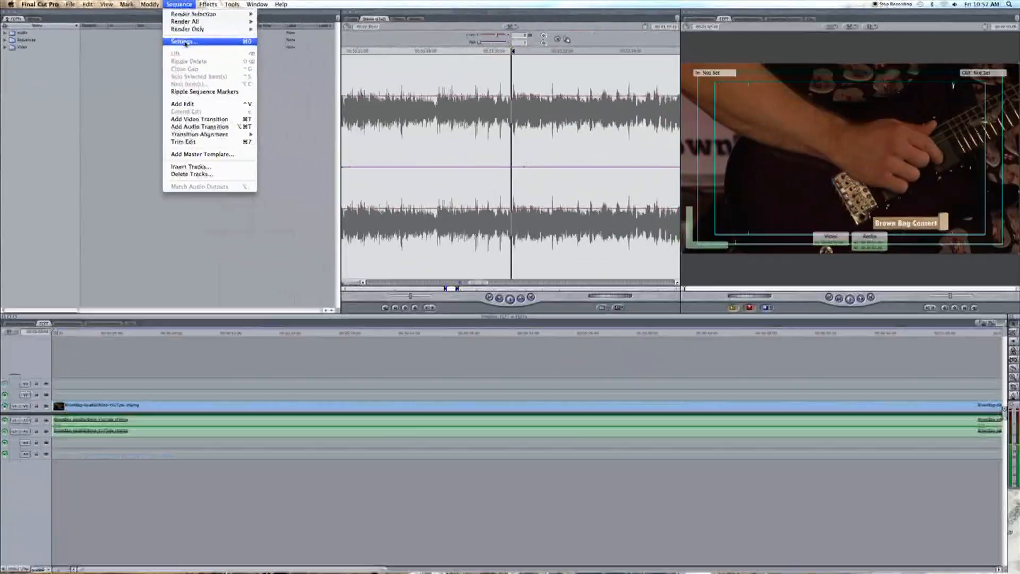
click(183, 41)
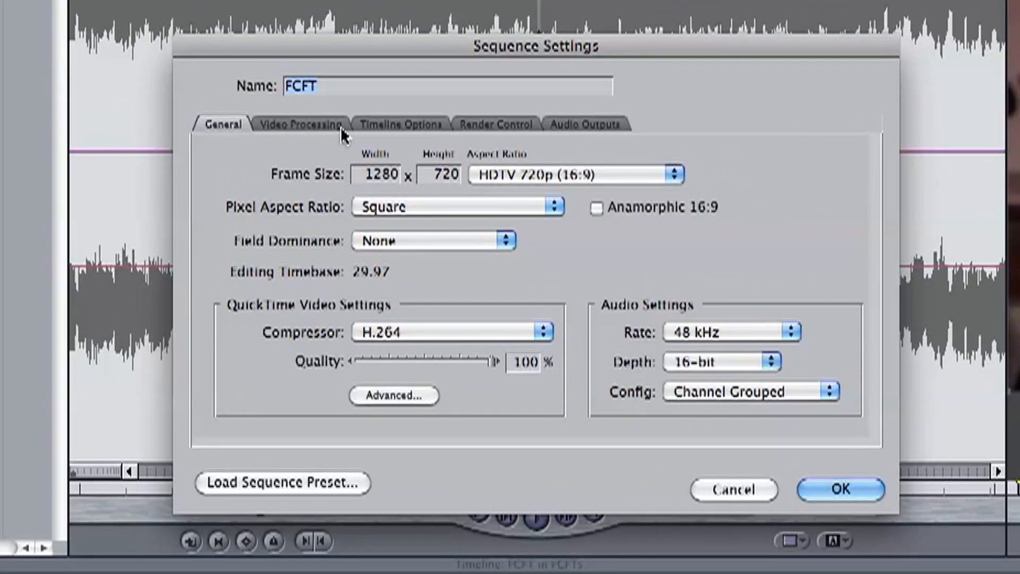
Enable Show Audio Waveforms in Timeline Options and apply it to the timeline
click(402, 123)
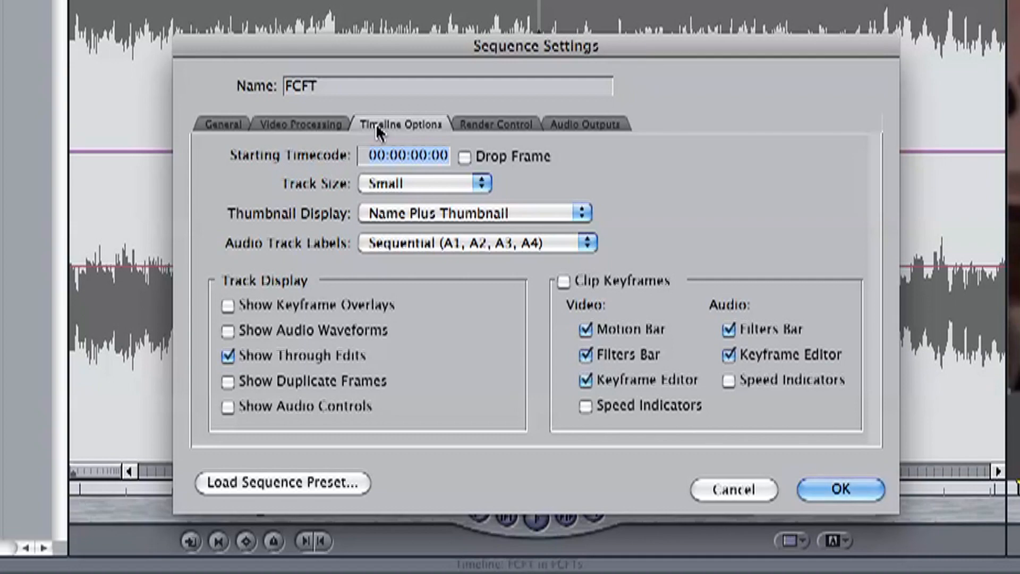
mouse_move(325, 340)
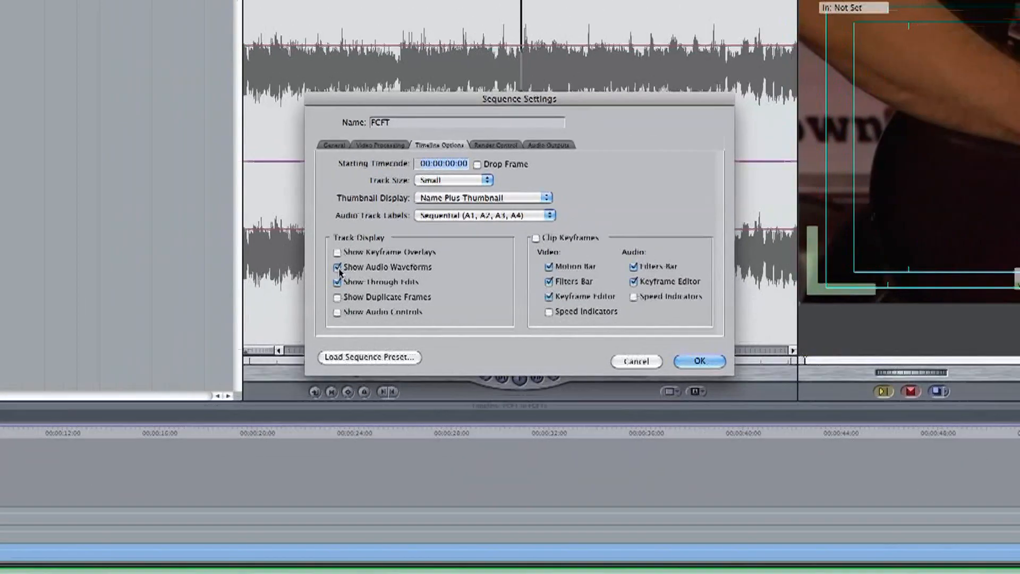
click(699, 361)
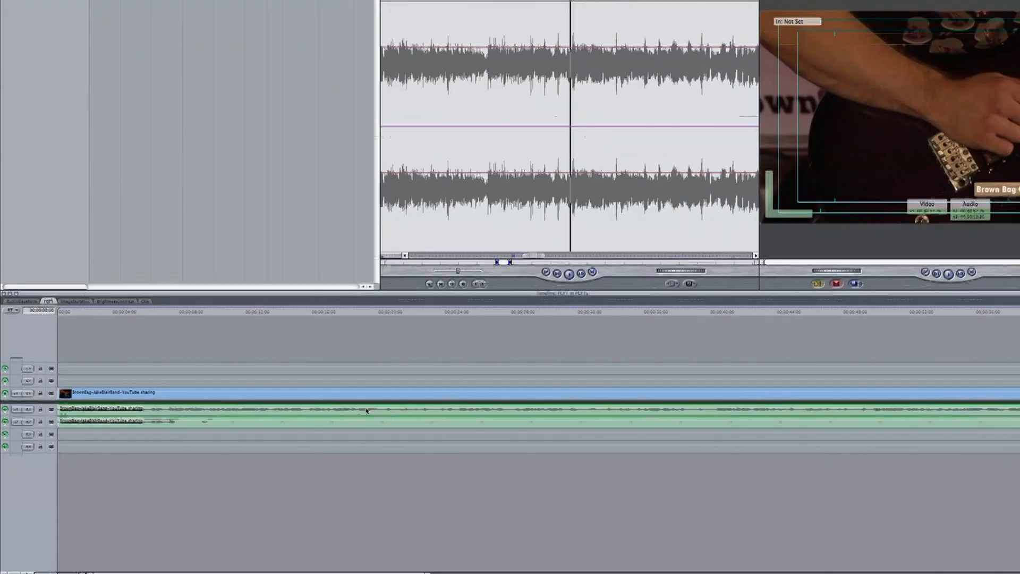